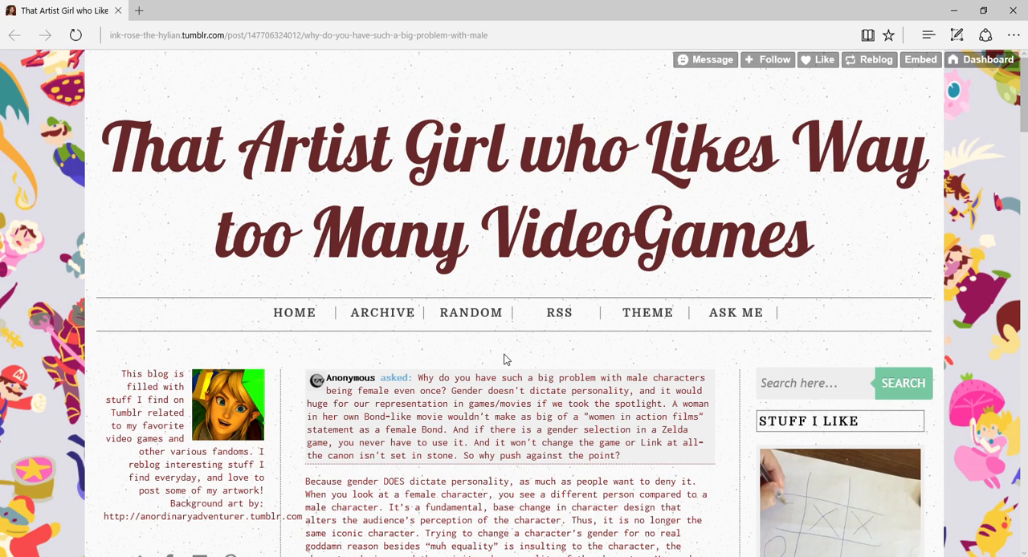
pyautogui.scroll(-3)
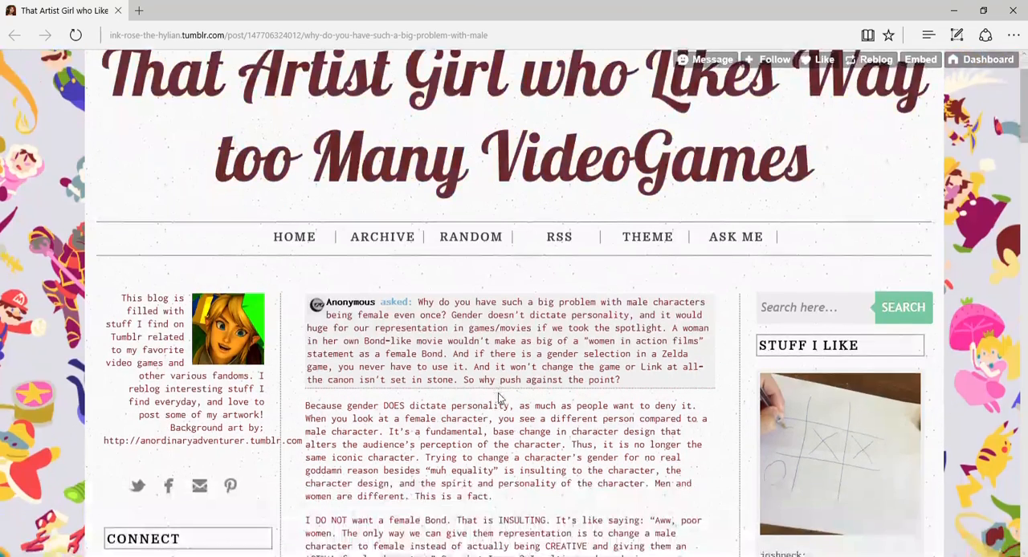
pyautogui.scroll(-3)
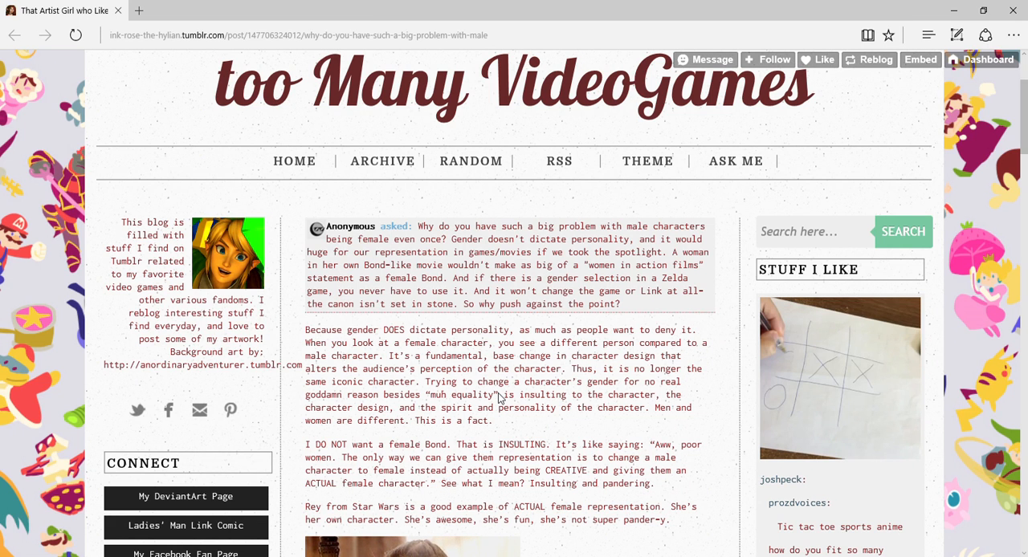
pyautogui.scroll(-3)
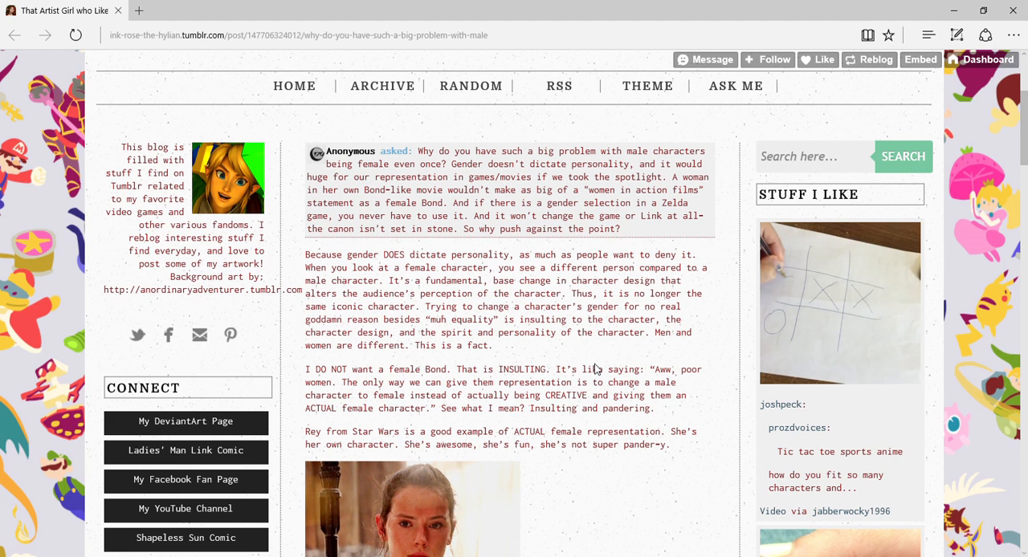
pyautogui.moveTo(617, 337)
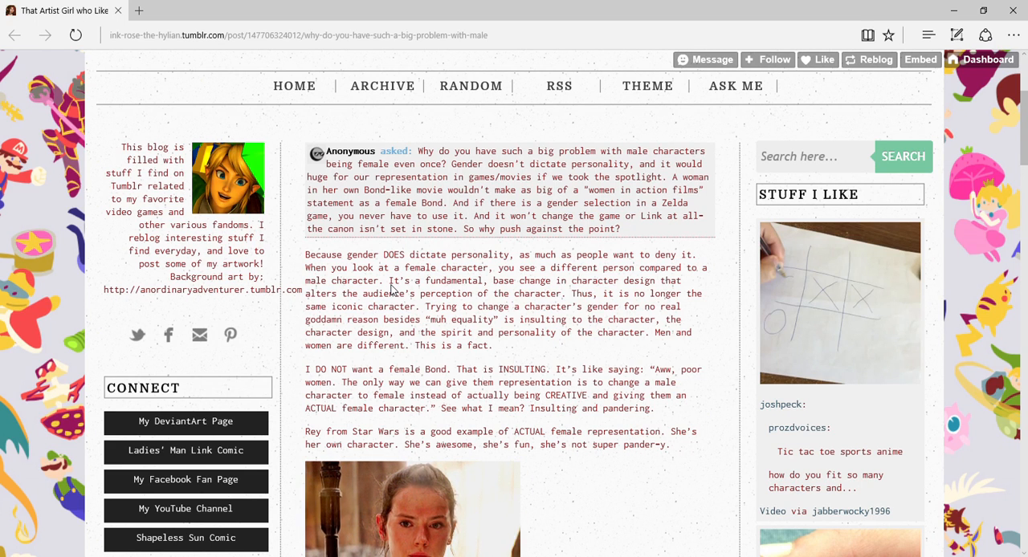
pyautogui.moveTo(150, 389)
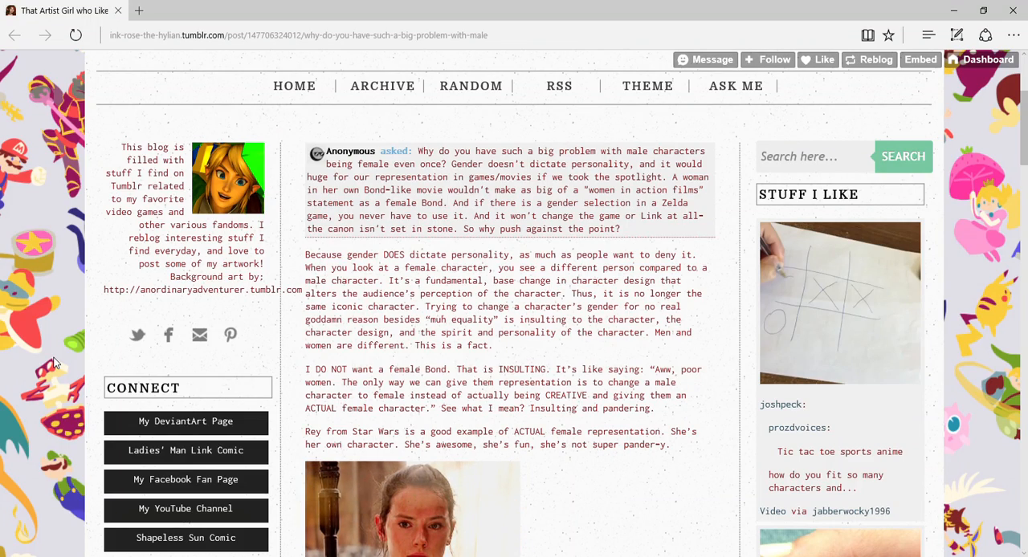
pyautogui.scroll(-3)
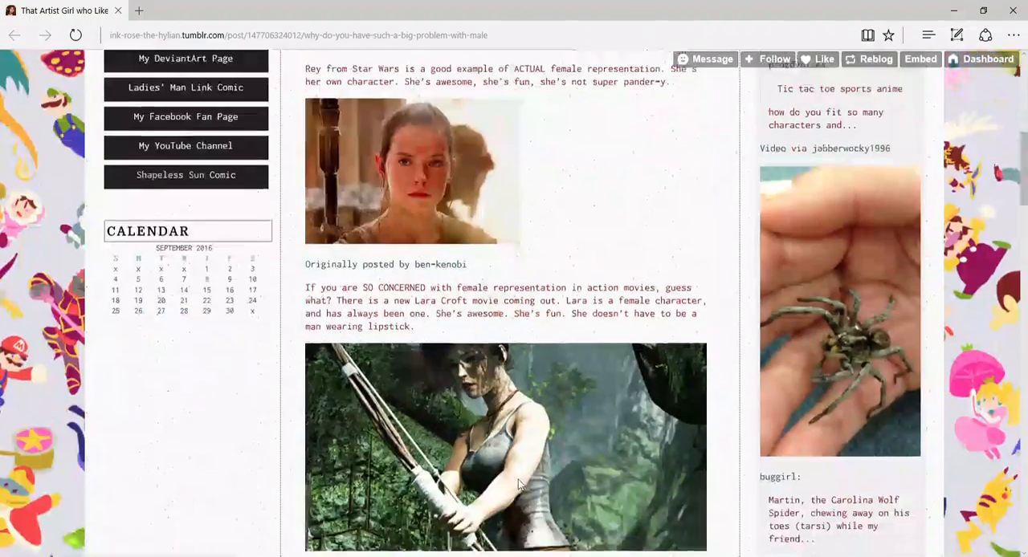
pyautogui.scroll(-3)
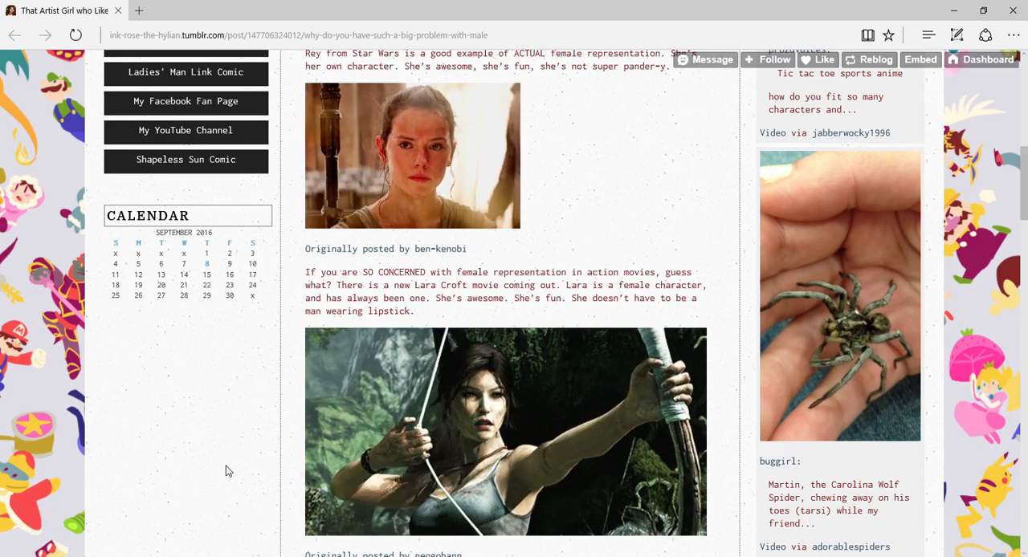
pyautogui.scroll(-3)
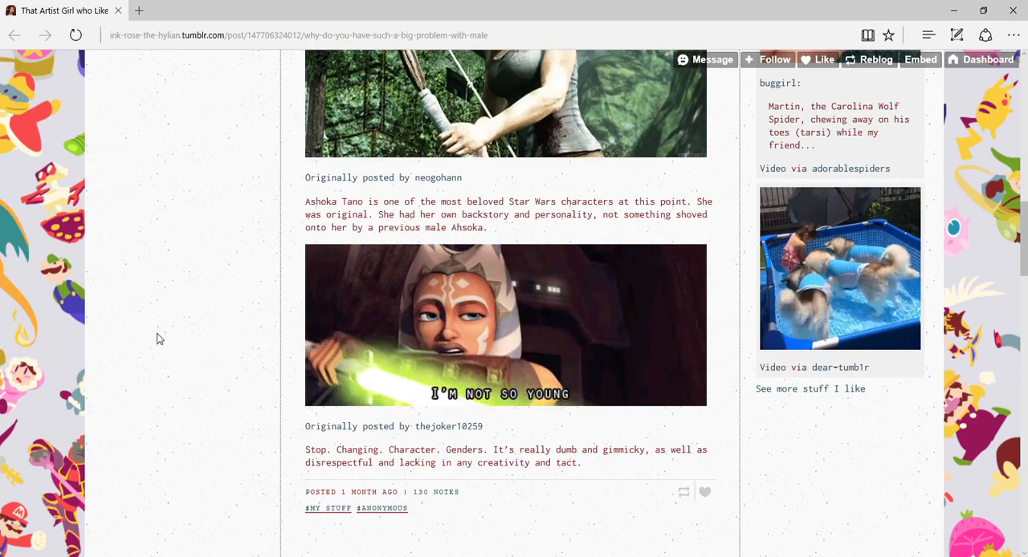
pyautogui.scroll(-3)
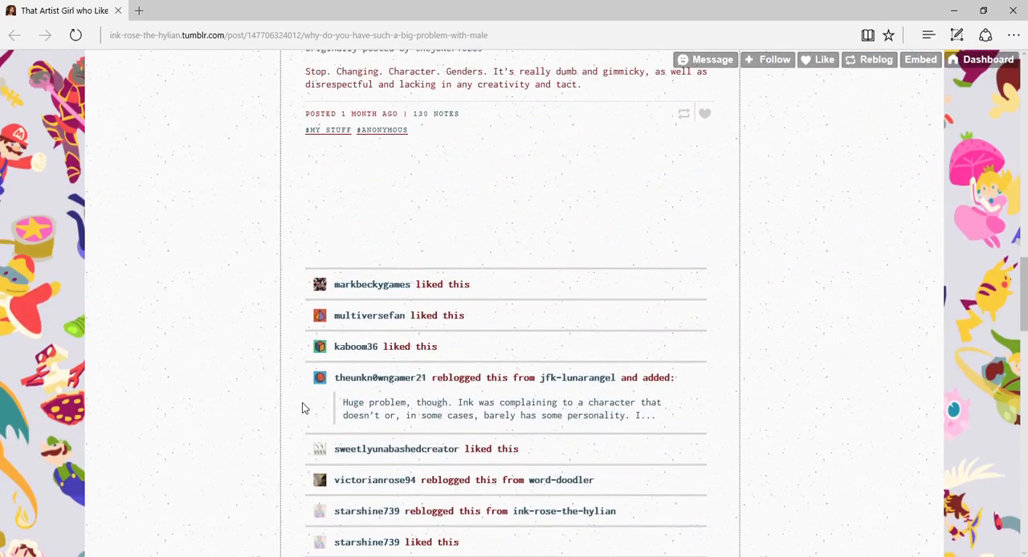
pyautogui.scroll(3)
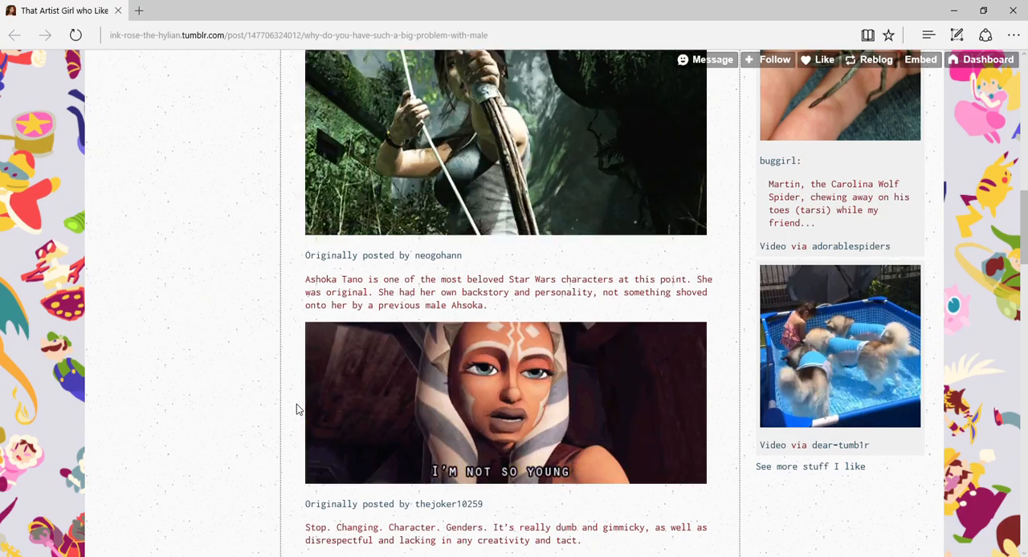
pyautogui.scroll(-3)
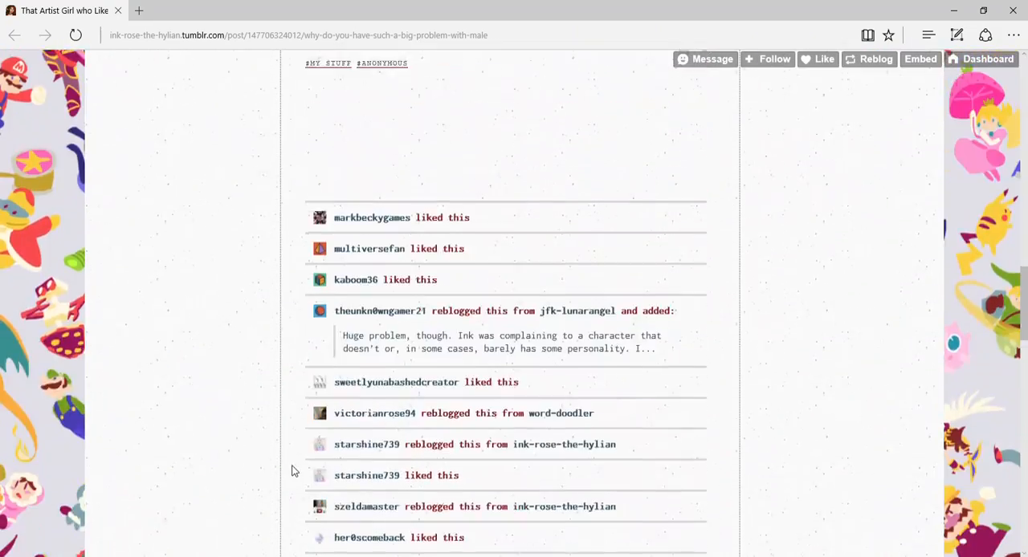
pyautogui.scroll(3)
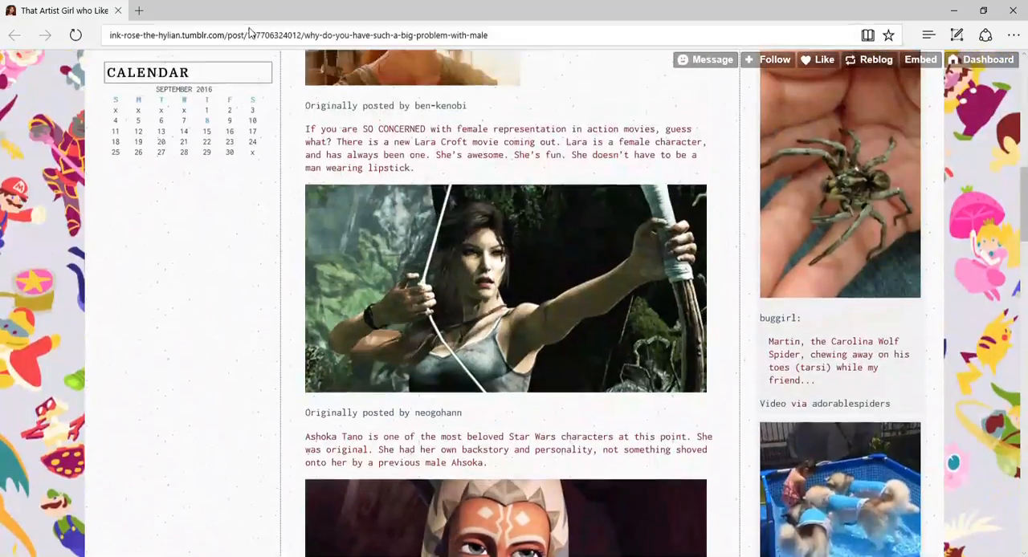